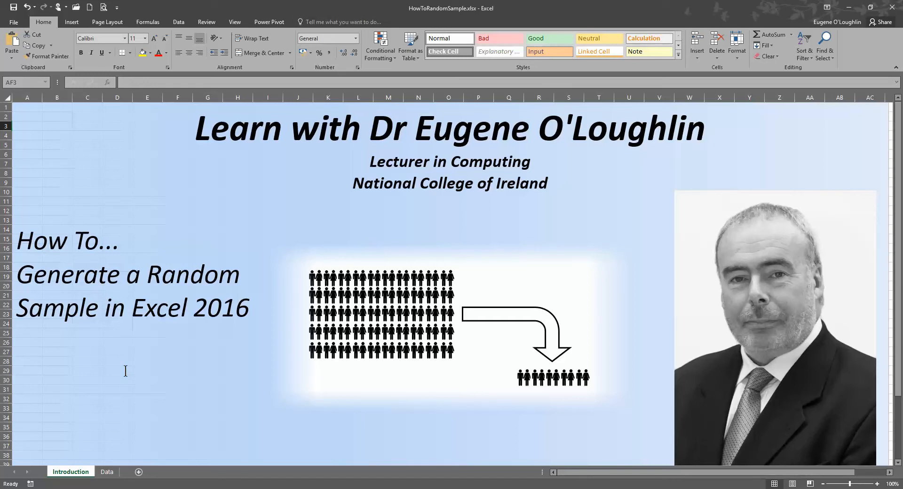
Switch to the Data sheet with the Student ID list and empty Random Sample column.
left_click(106, 472)
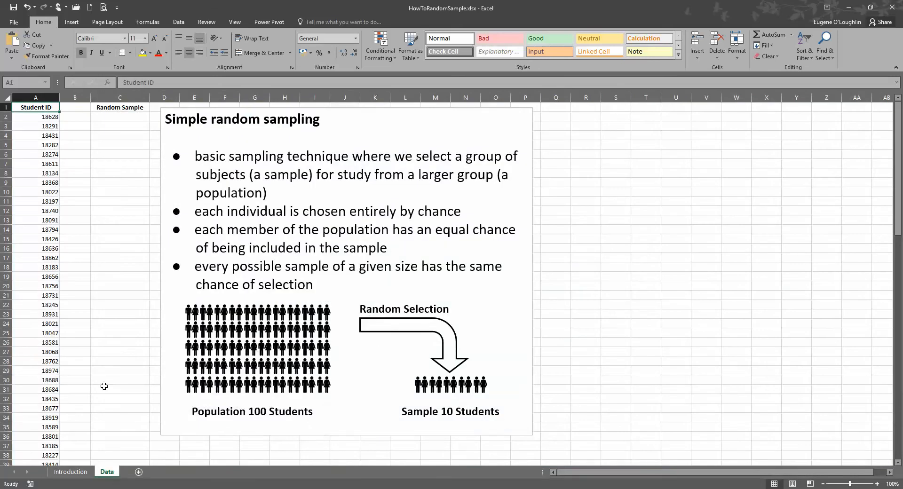
mouse_move(117, 379)
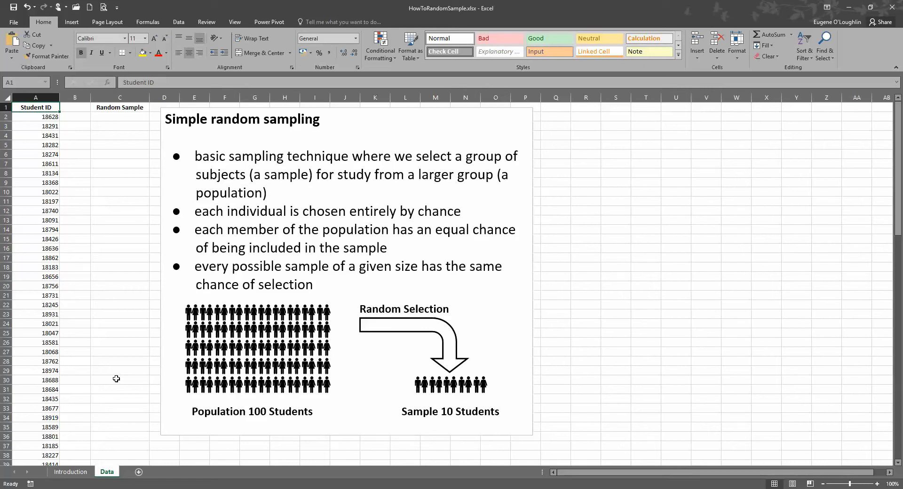
mouse_move(511, 421)
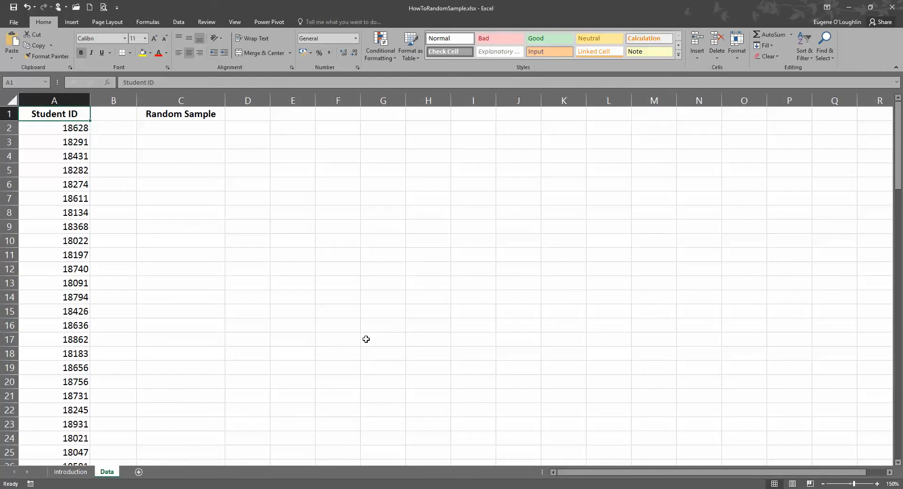
mouse_move(55, 136)
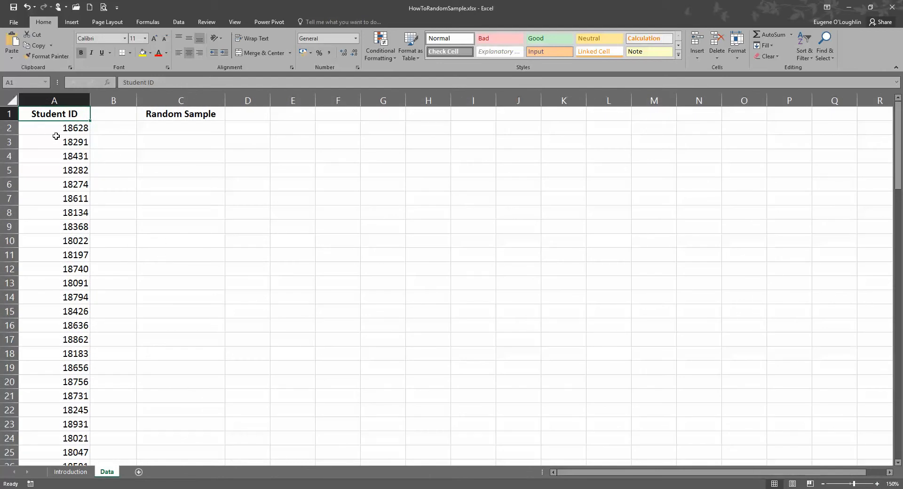
scroll("down", 3)
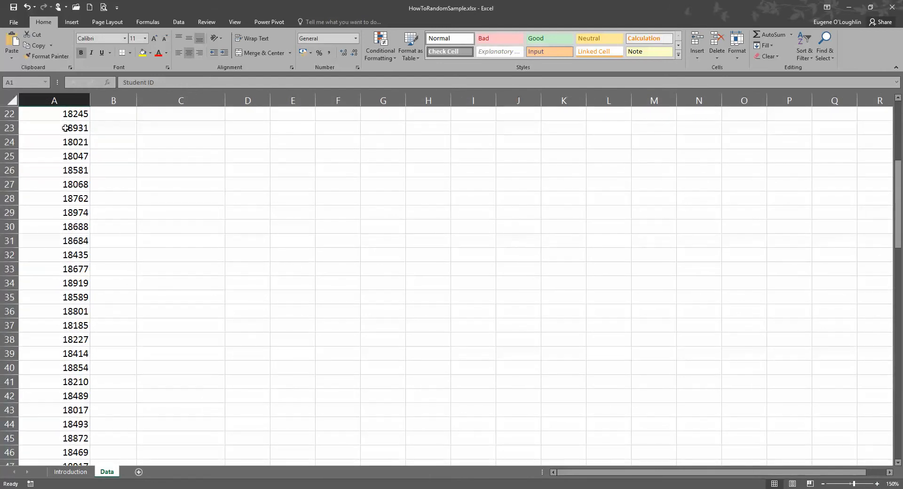
scroll("down", 3)
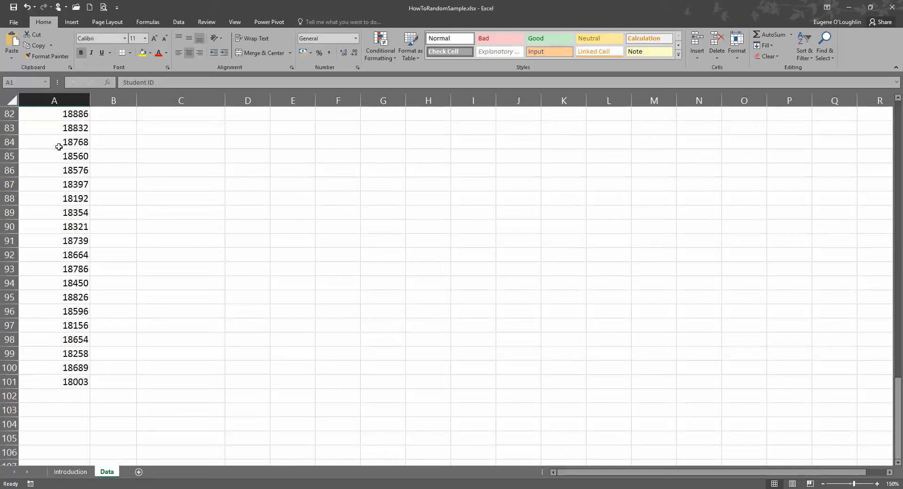
scroll("up", 3)
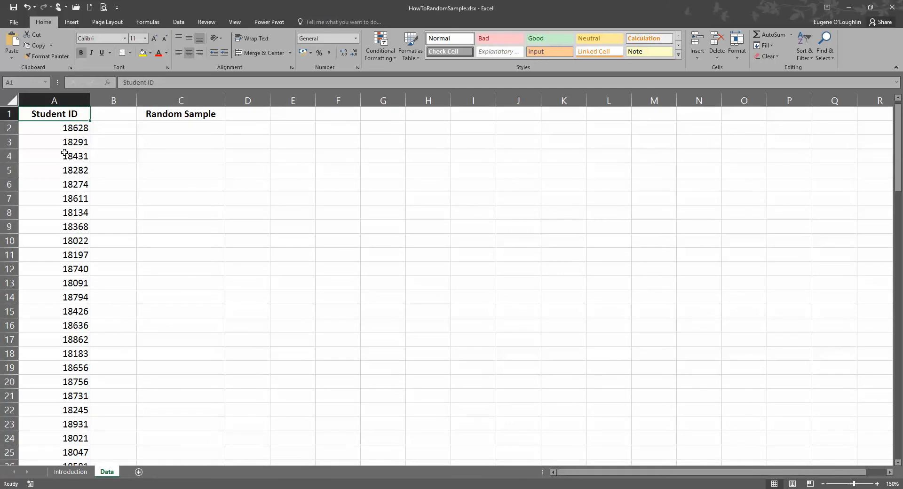
left_click(181, 127)
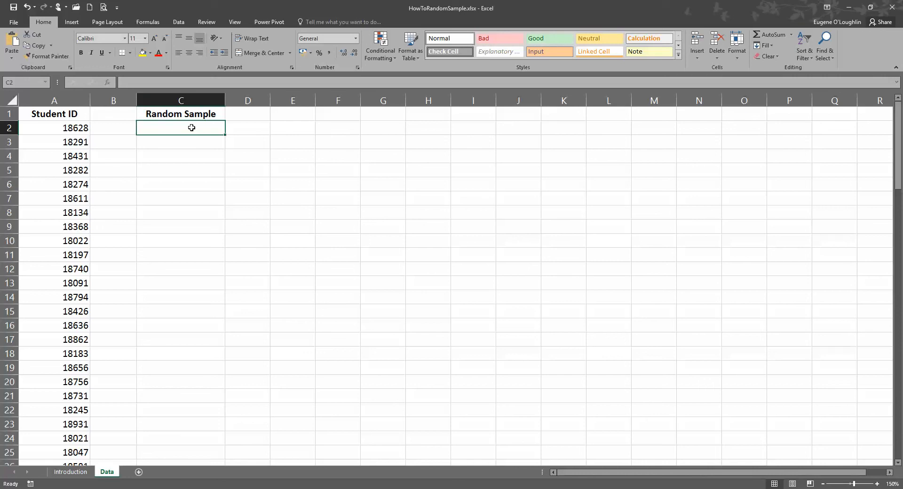
mouse_move(180, 17)
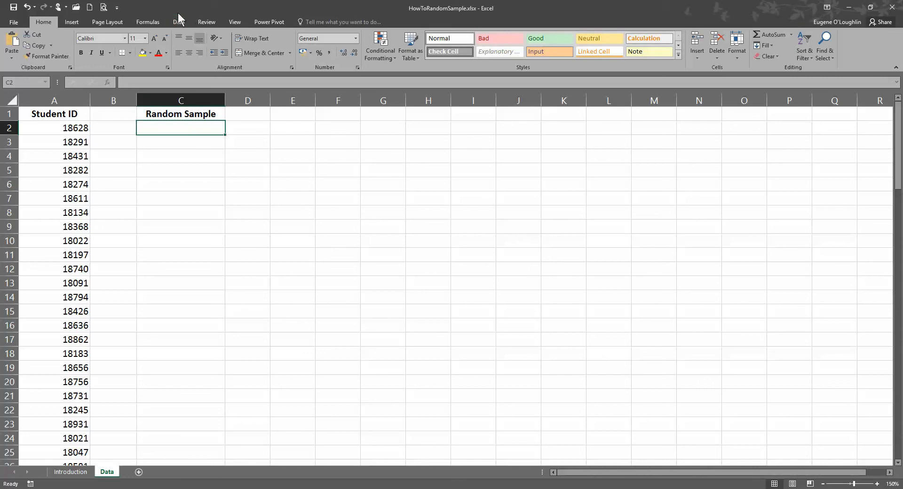
From the Data ribbon, bring up Data Analysis and choose the Sampling tool.
left_click(178, 21)
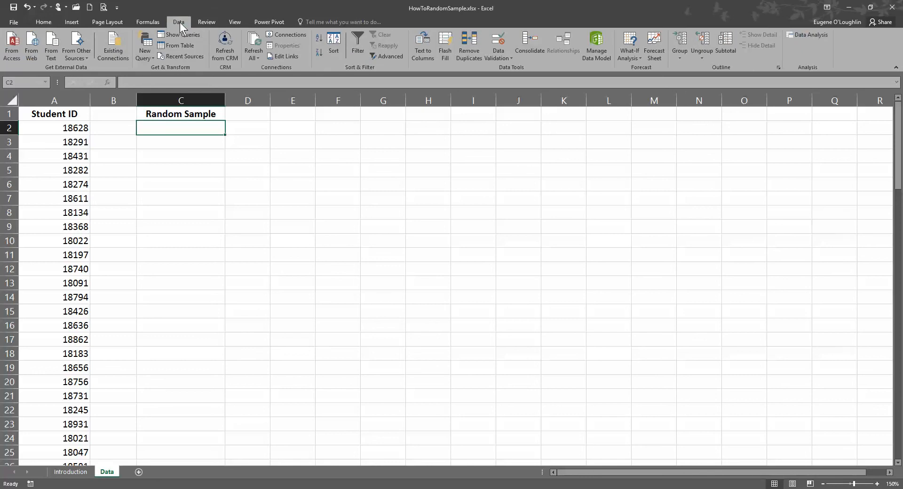
mouse_move(809, 35)
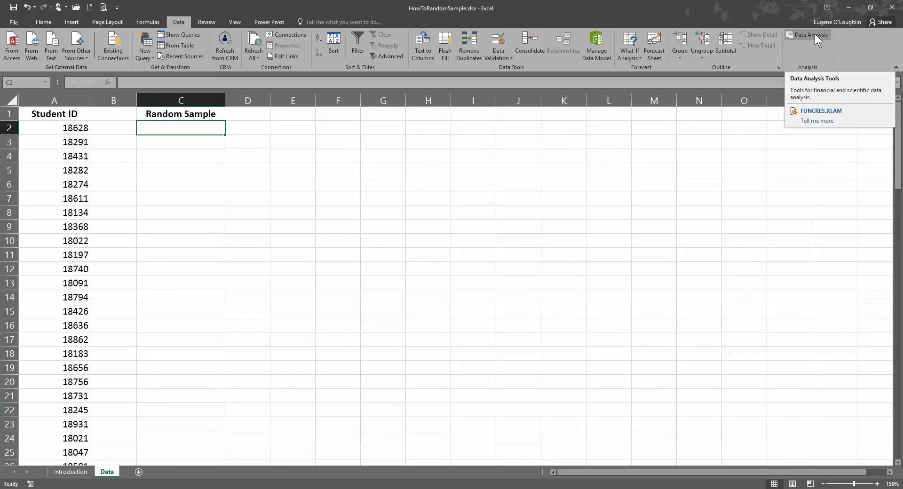
left_click(807, 35)
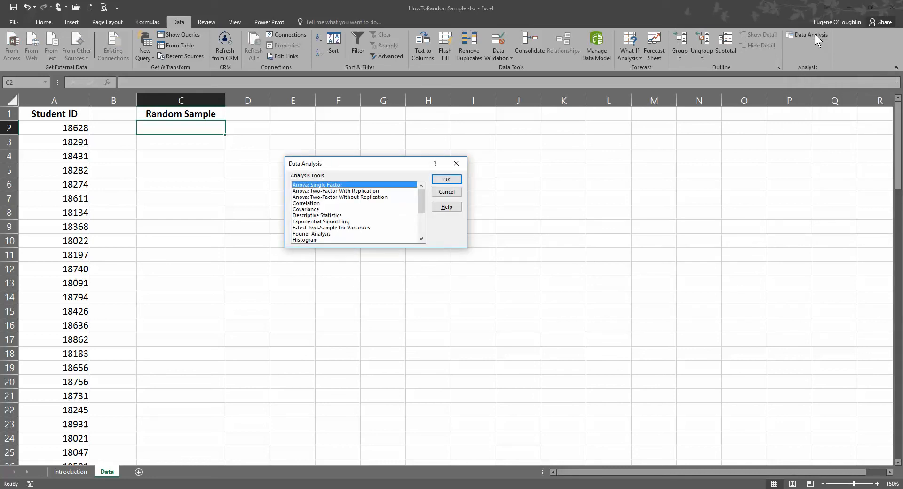
mouse_move(580, 212)
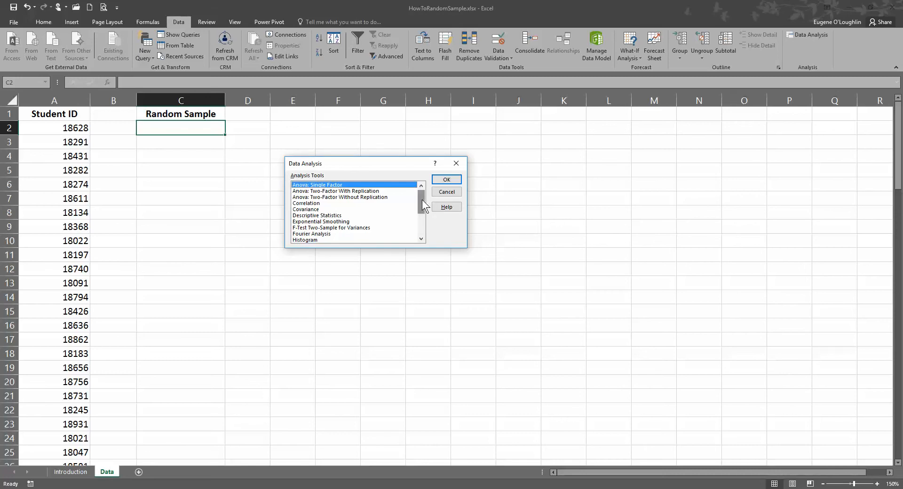
scroll("down", 3)
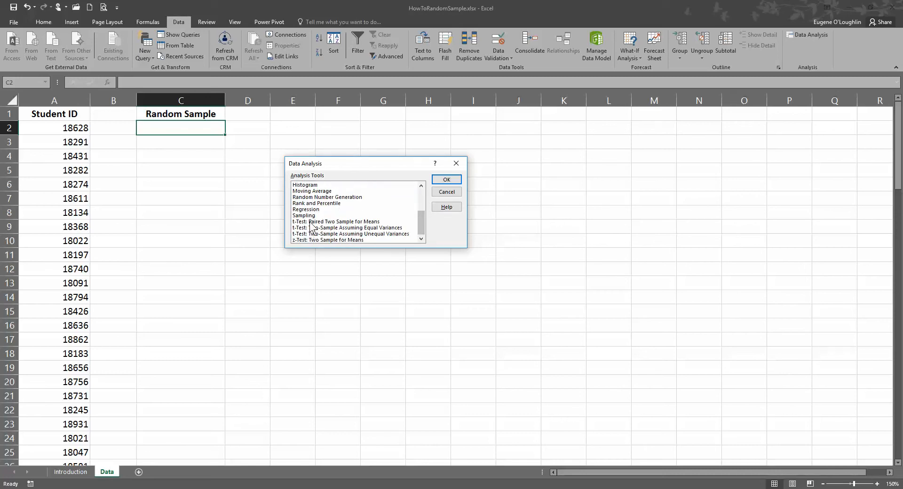
left_click(304, 214)
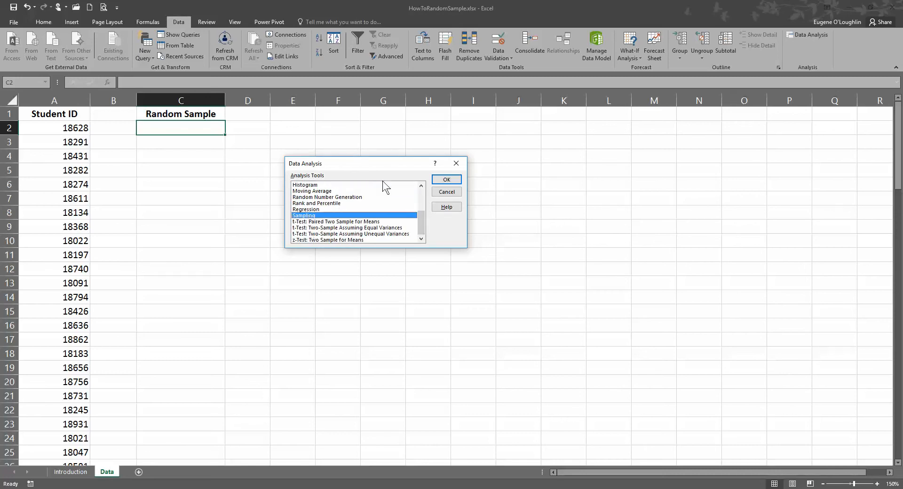
Run a Random sample of 10 student IDs with output starting at cell C2.
left_click(446, 179)
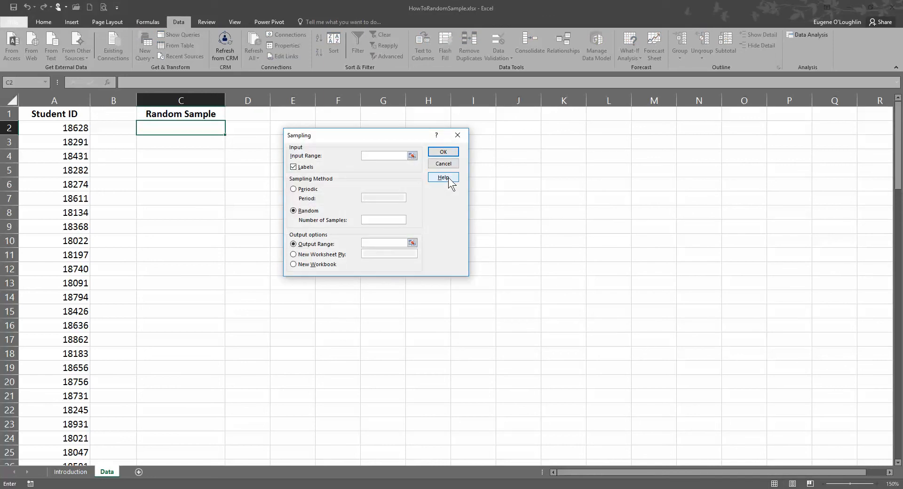
mouse_move(186, 201)
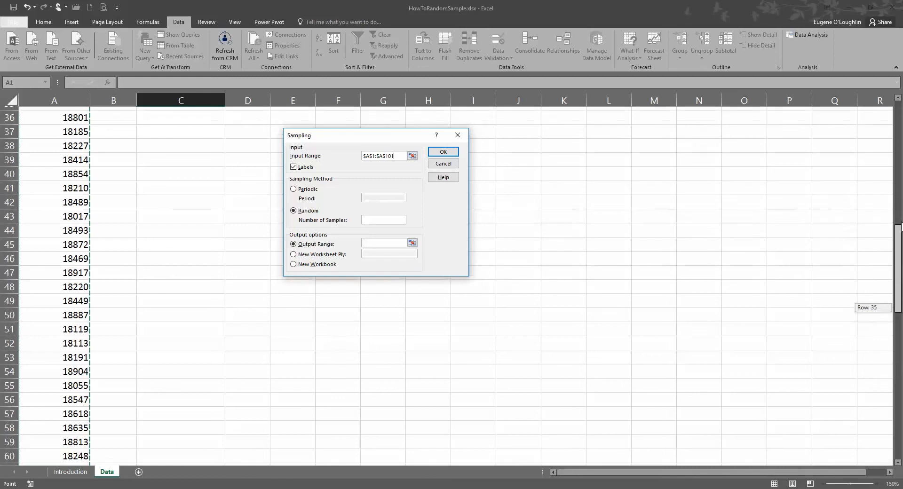
scroll("up", 3)
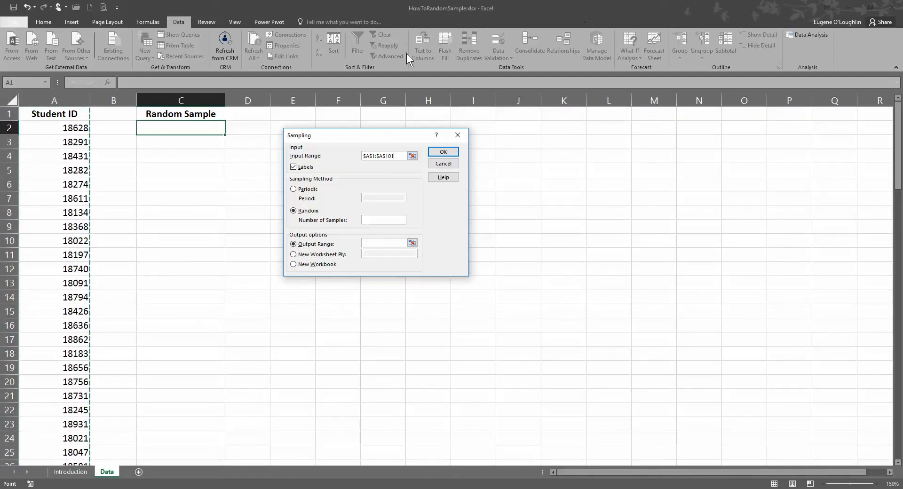
mouse_move(309, 225)
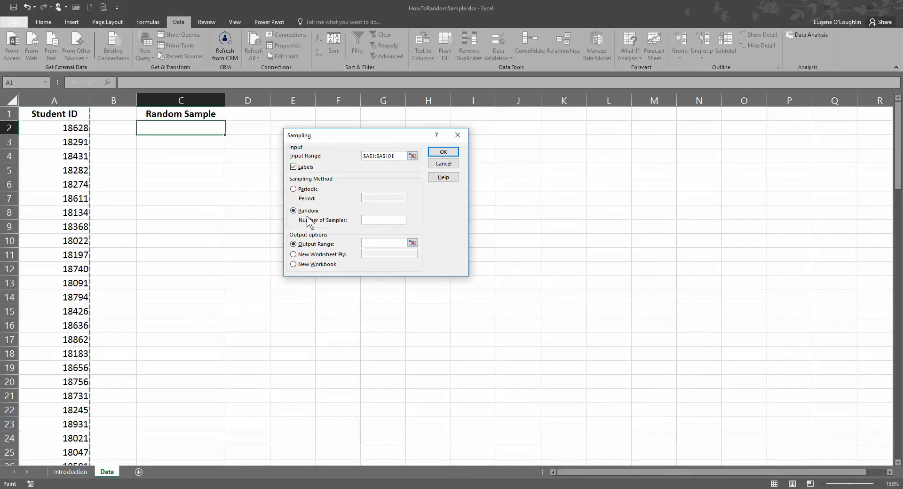
mouse_move(345, 224)
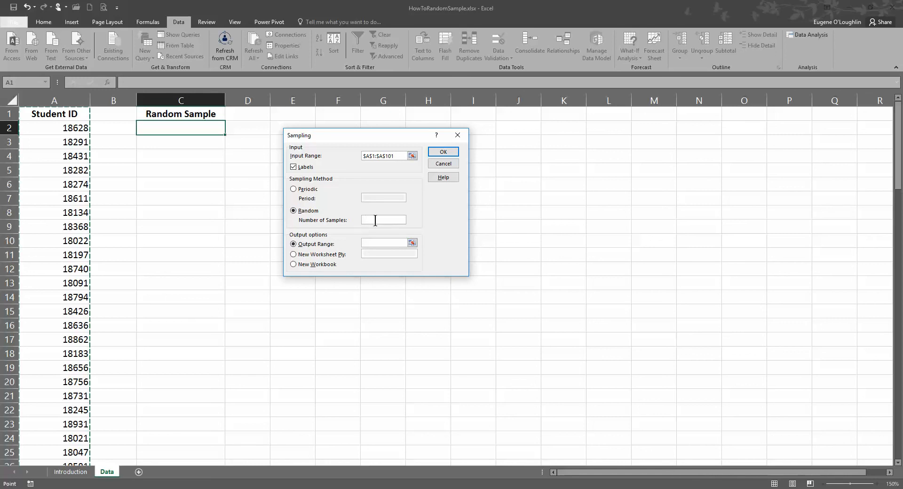
type("1")
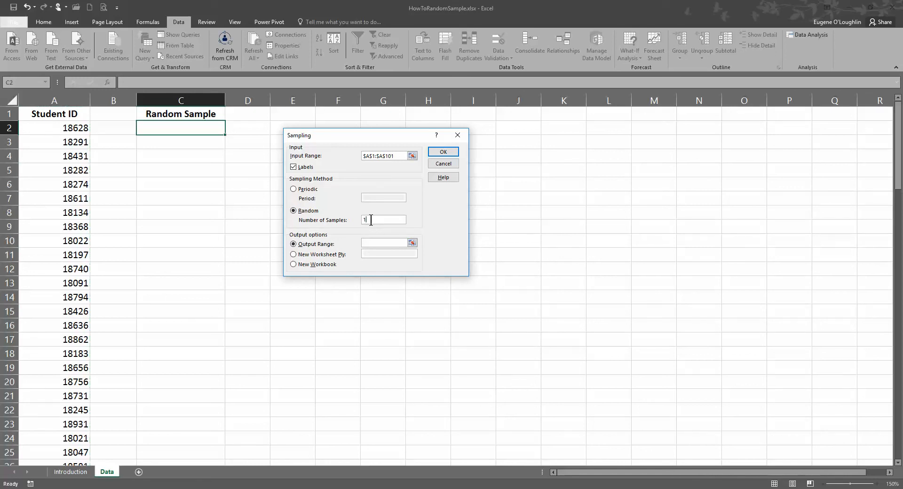
type("0")
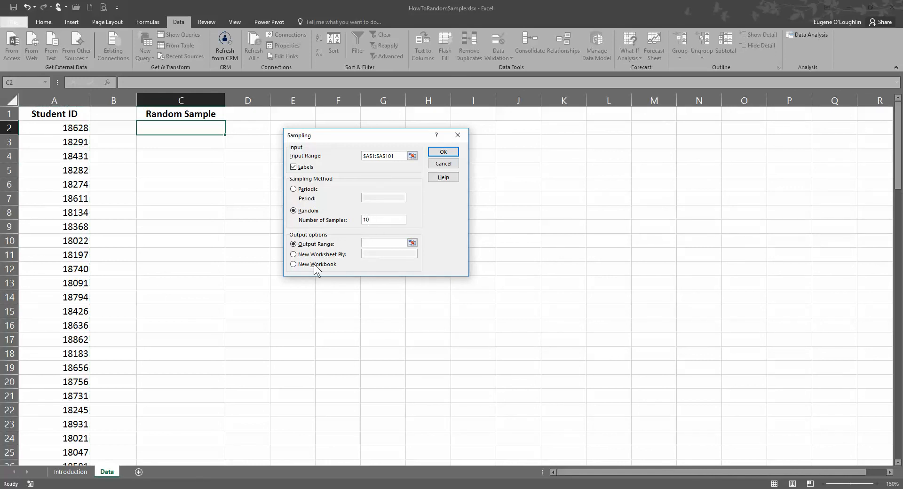
left_click(386, 242)
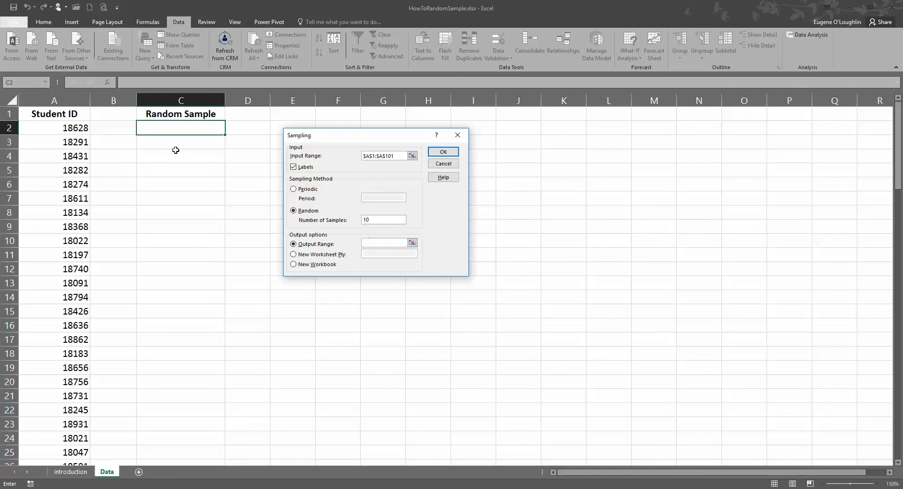
left_click(181, 127)
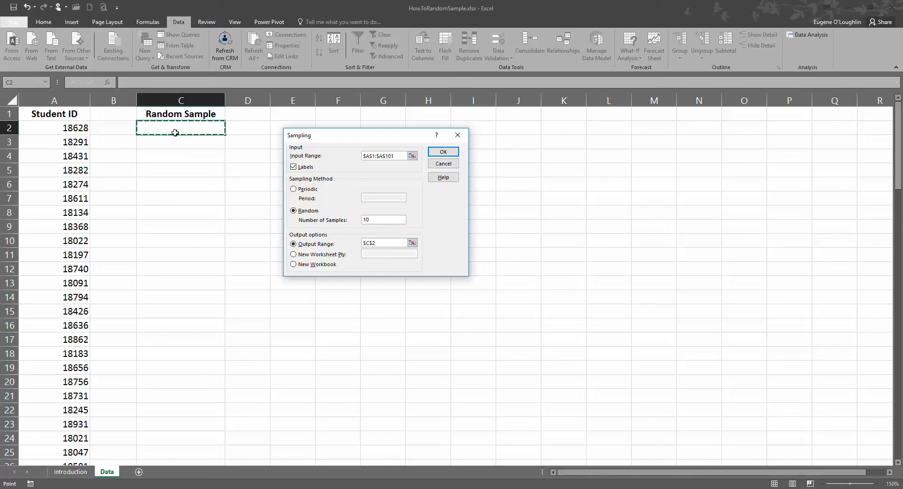
mouse_move(443, 152)
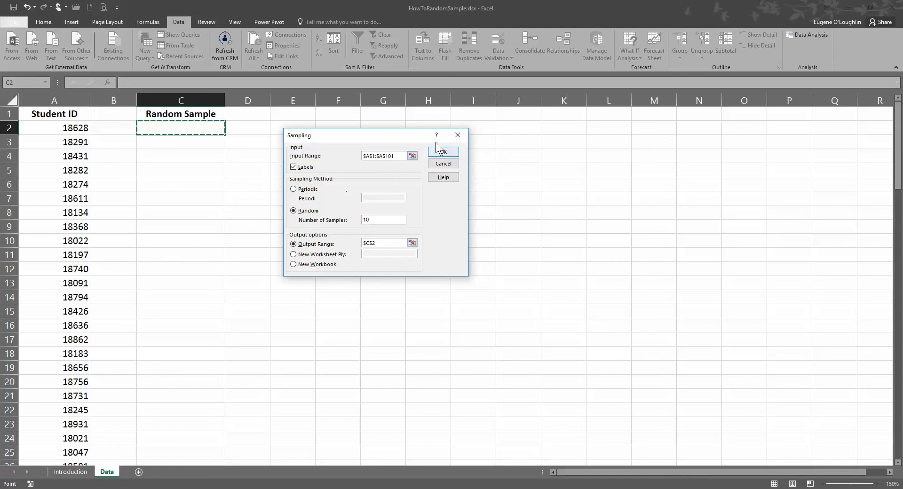
left_click(442, 151)
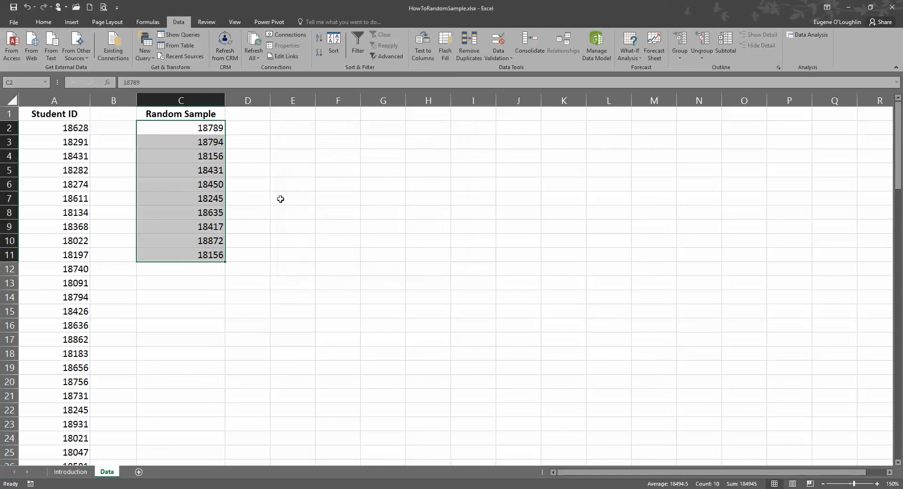
Deselect the sampled range and select the first drawn ID in C2.
left_click(247, 225)
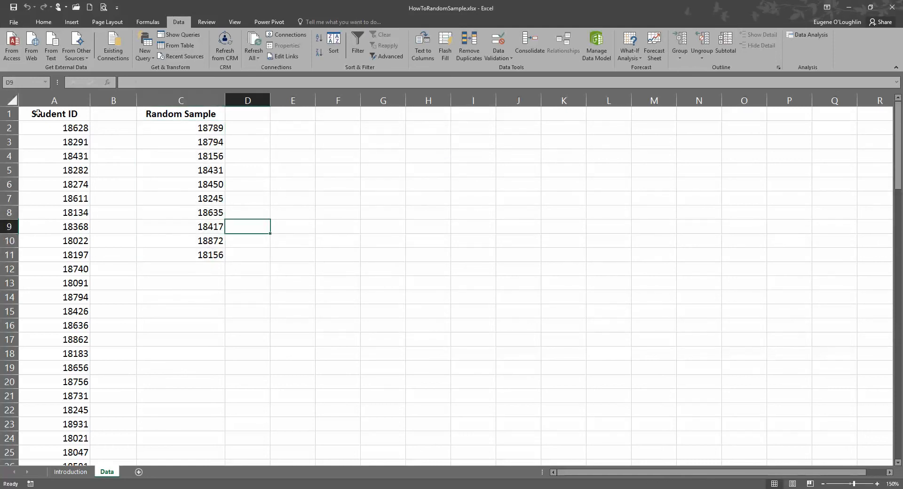
mouse_move(48, 297)
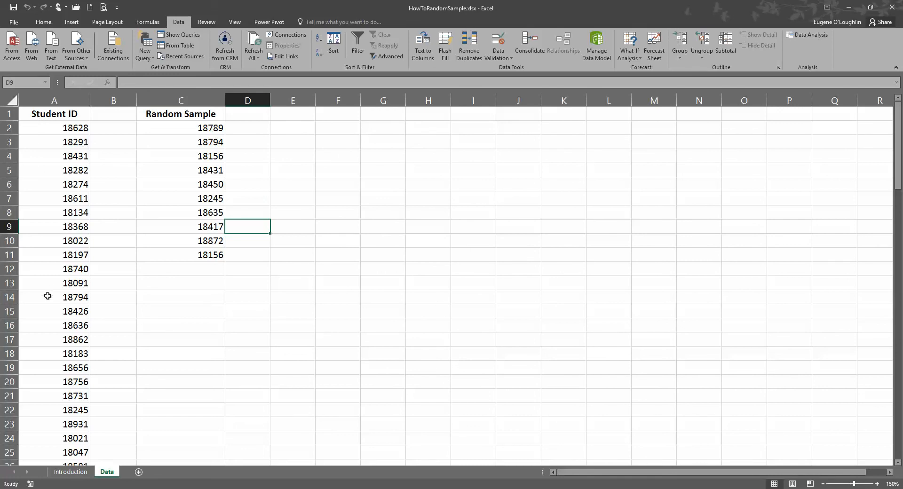
mouse_move(211, 125)
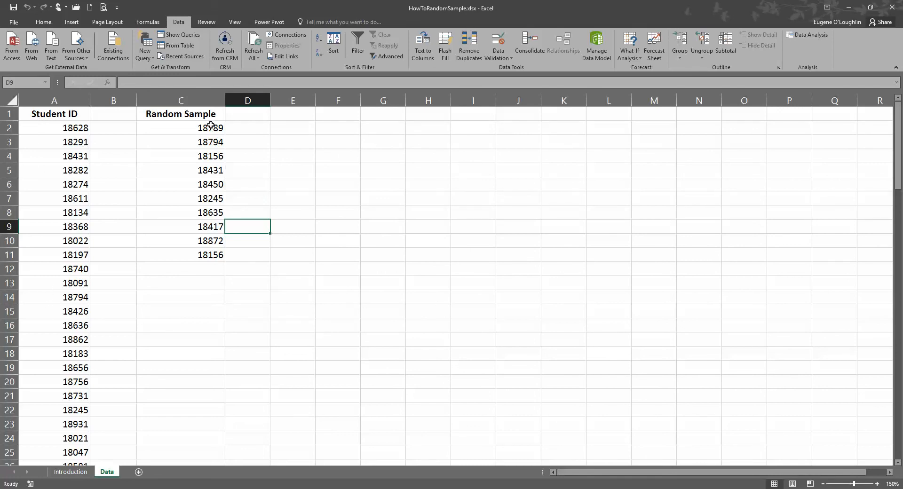
left_click(181, 128)
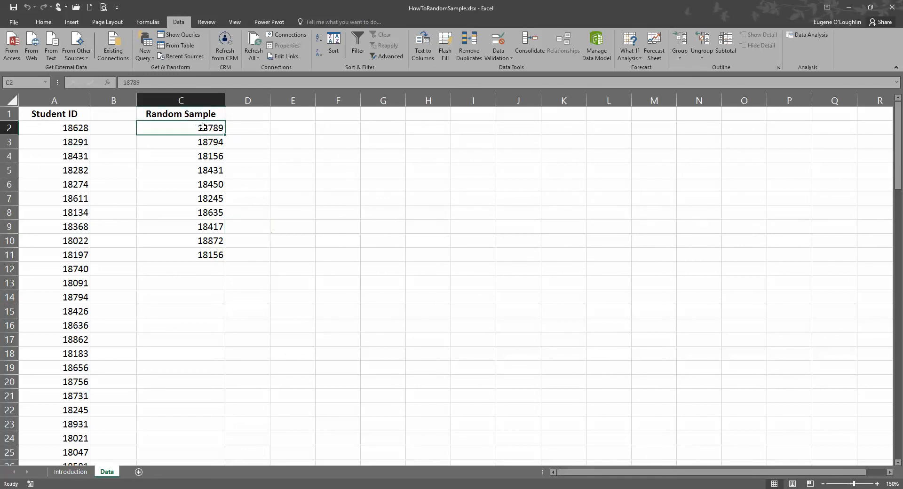
mouse_move(811, 35)
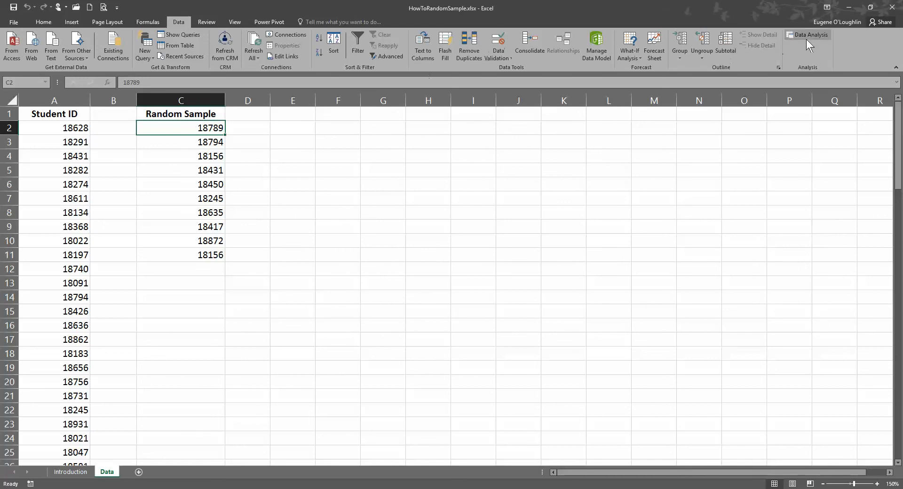
mouse_move(811, 35)
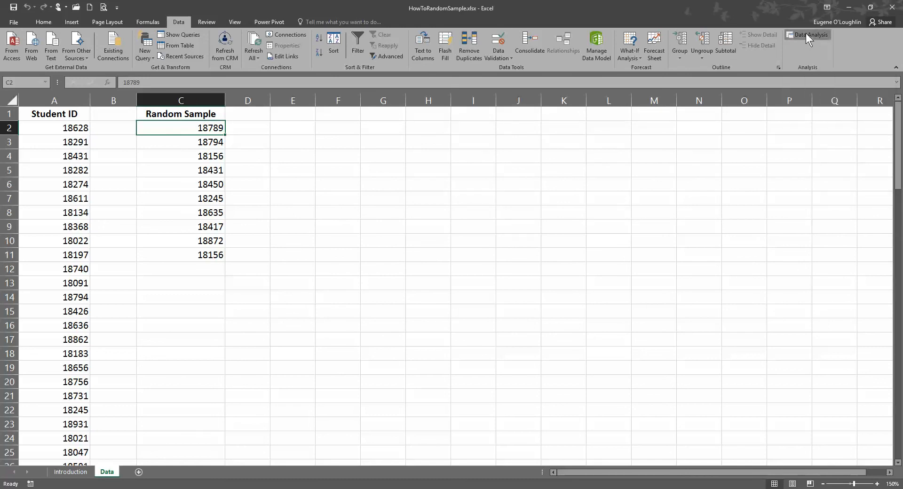
Rerun Sampling with the same settings, overwriting C2 with a fresh set of 10 IDs.
left_click(808, 35)
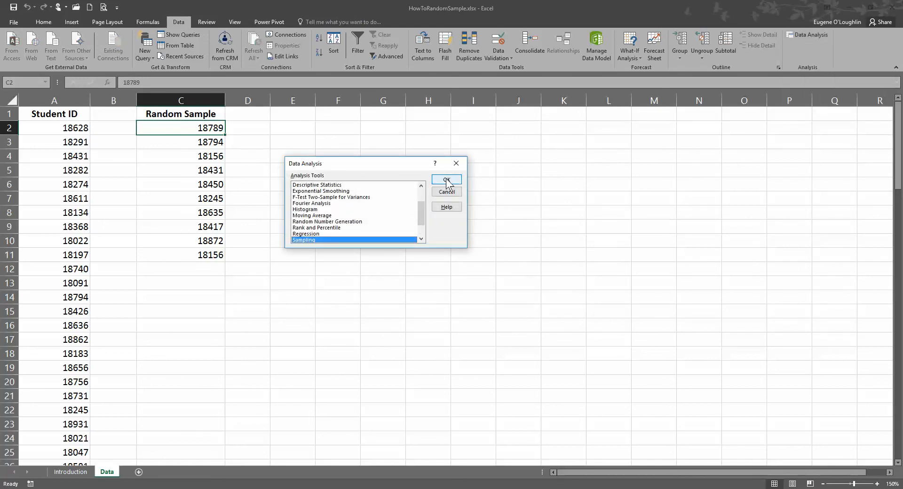
left_click(446, 179)
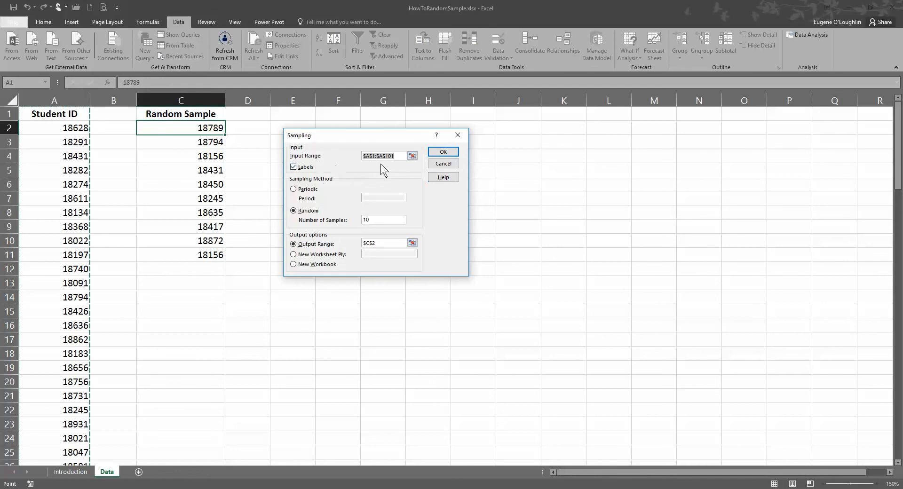
mouse_move(383, 231)
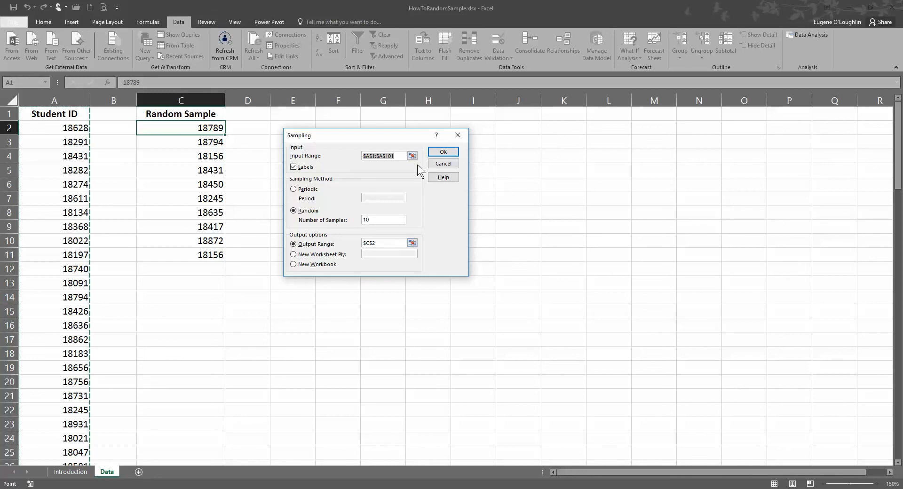
left_click(442, 151)
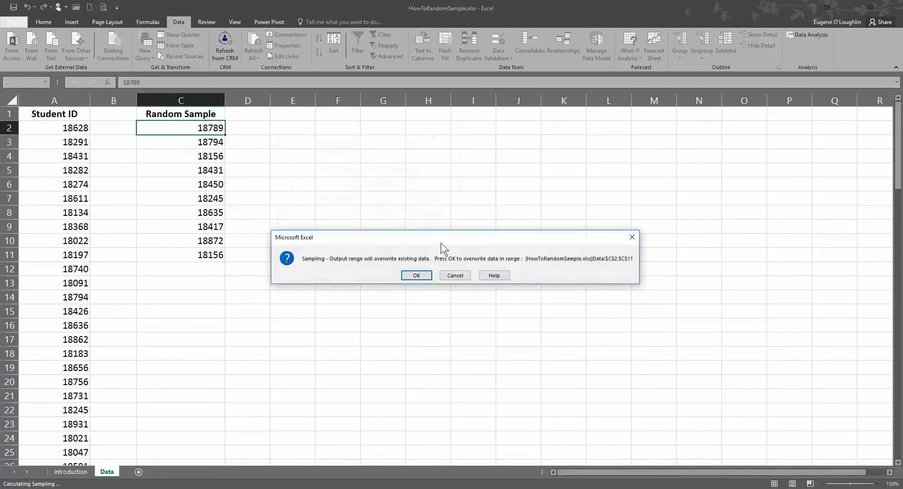
mouse_move(416, 275)
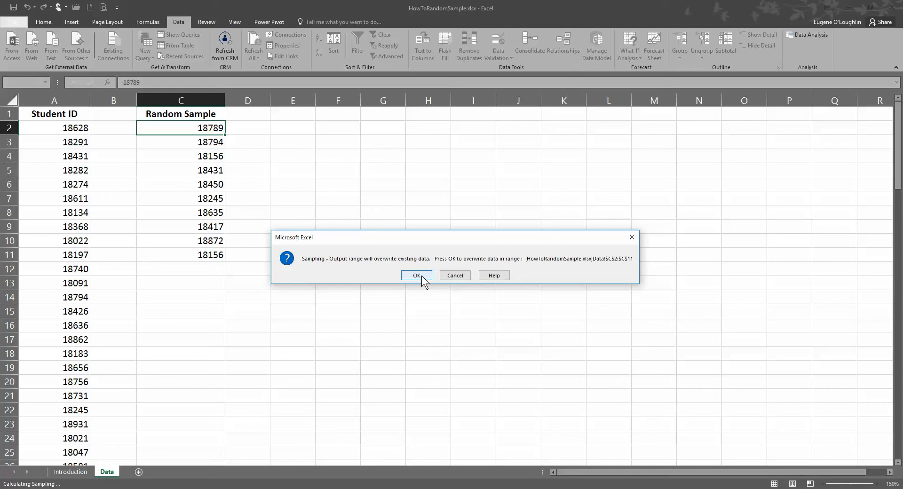
left_click(416, 276)
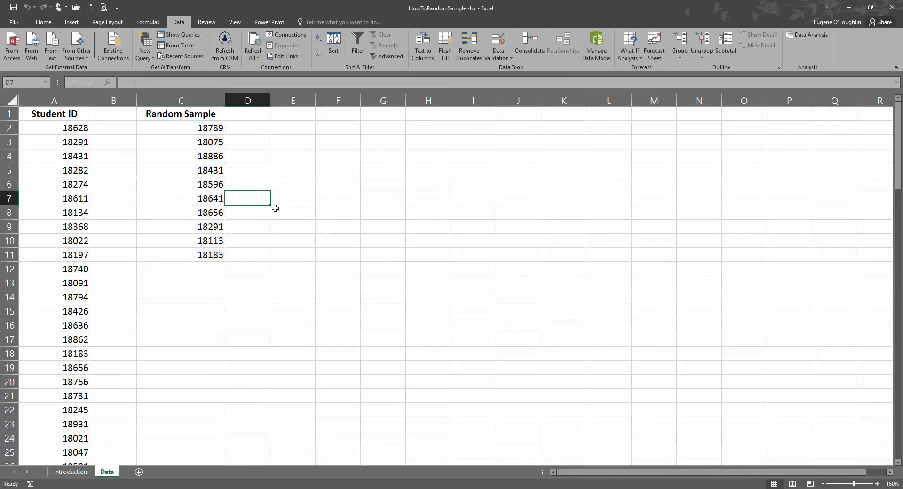
mouse_move(339, 236)
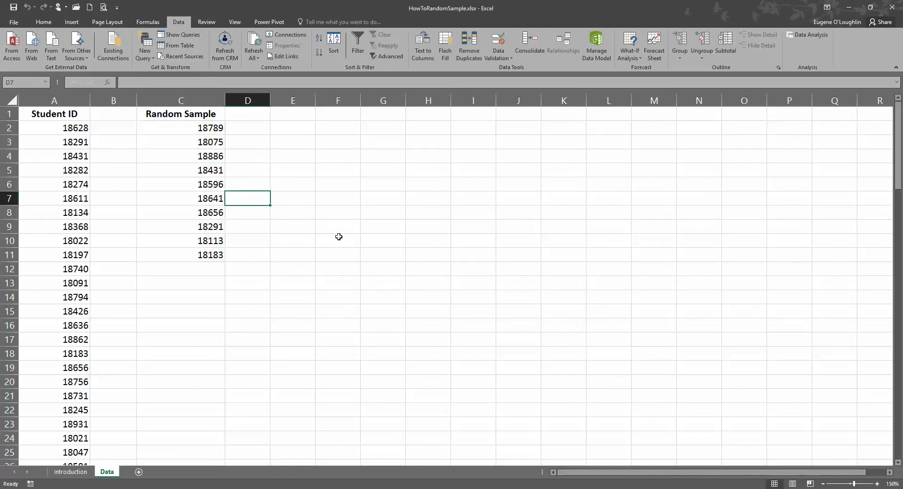